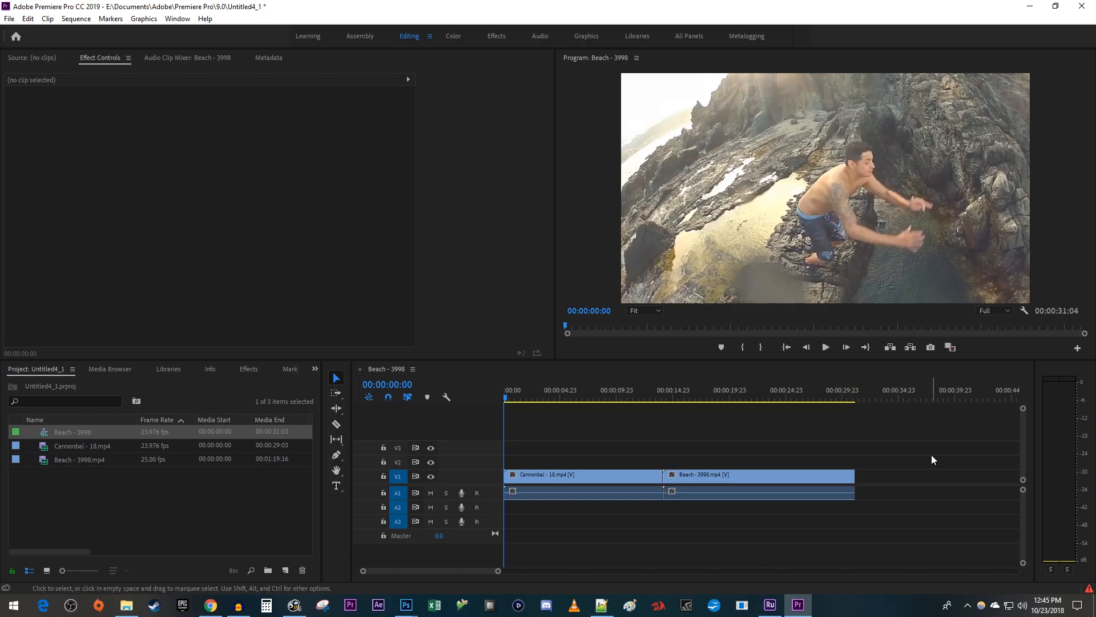
mouse_move(695, 571)
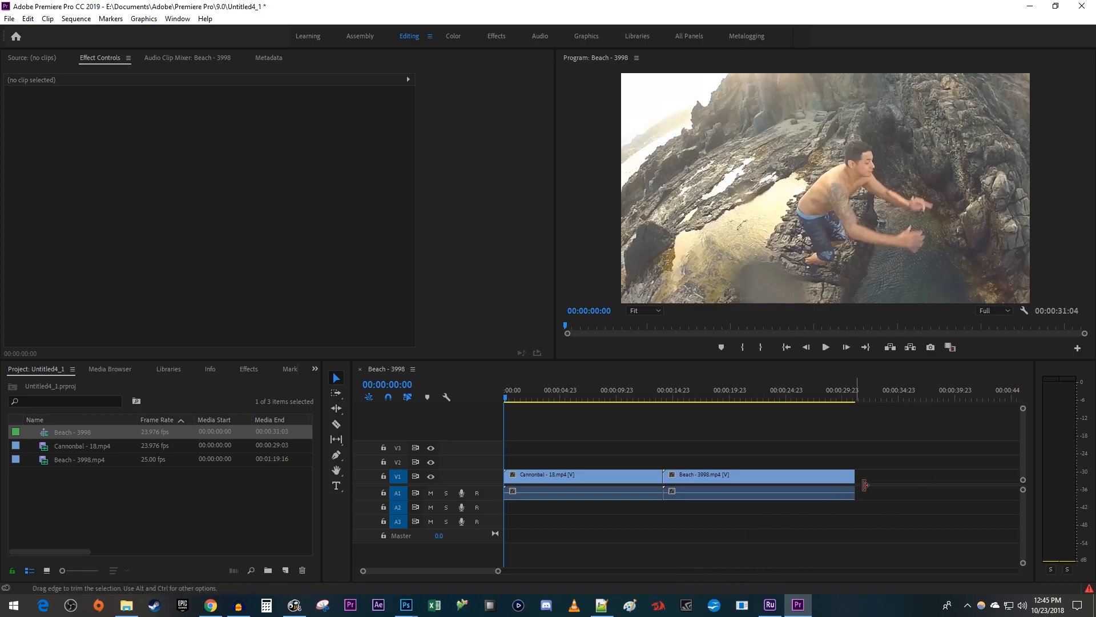
Step: Add the Loop Playback button to the Program monitor toolbar via the Button Editor
left_click(1077, 349)
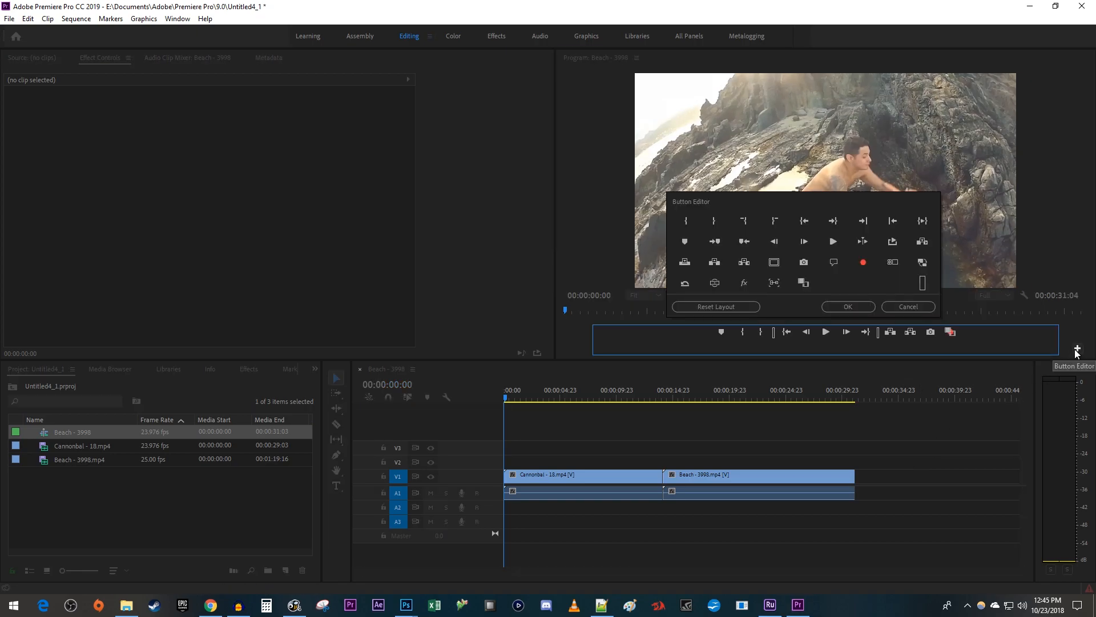
mouse_move(892, 241)
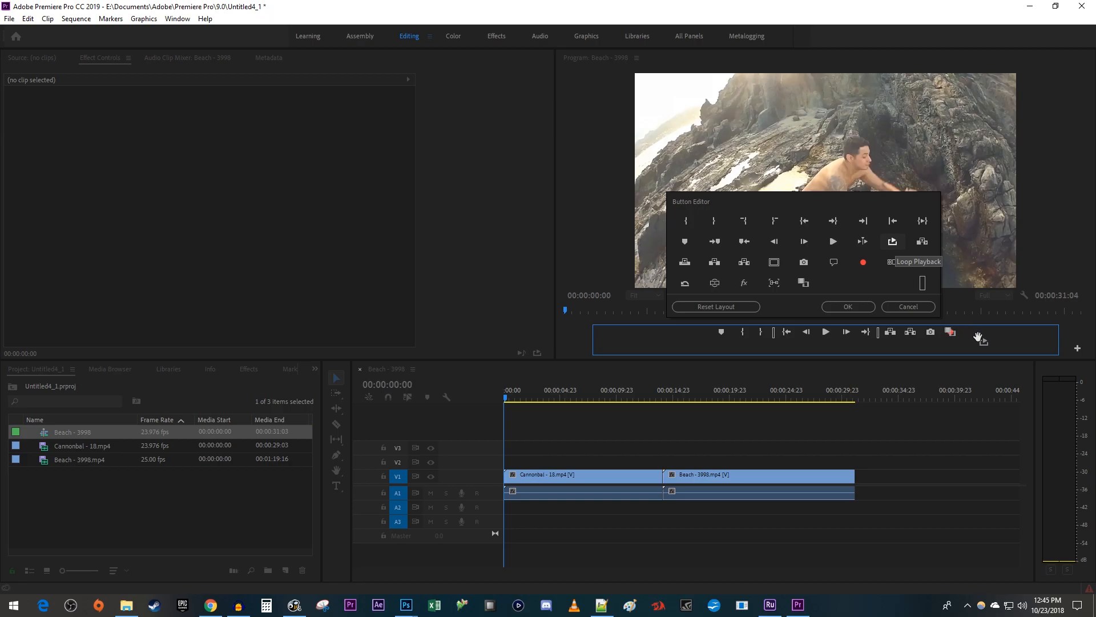
left_click(847, 306)
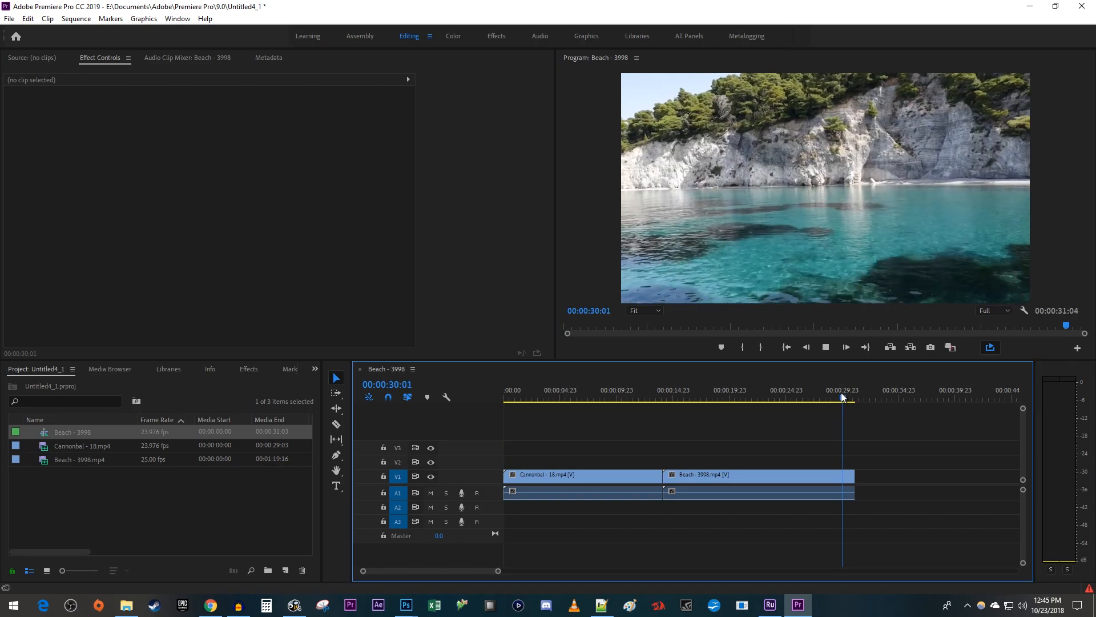
Step: Stop the looping playback in the Program monitor
left_click(512, 389)
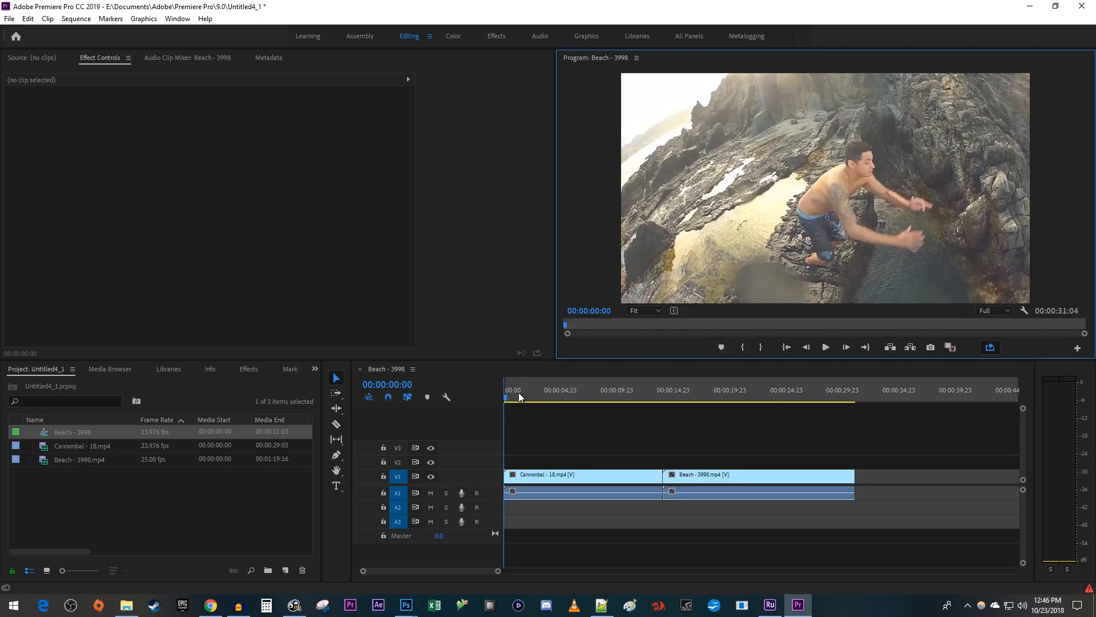
Step: Mark In at the sequence start and Mark Out near 00:00:03:04
left_click(538, 390)
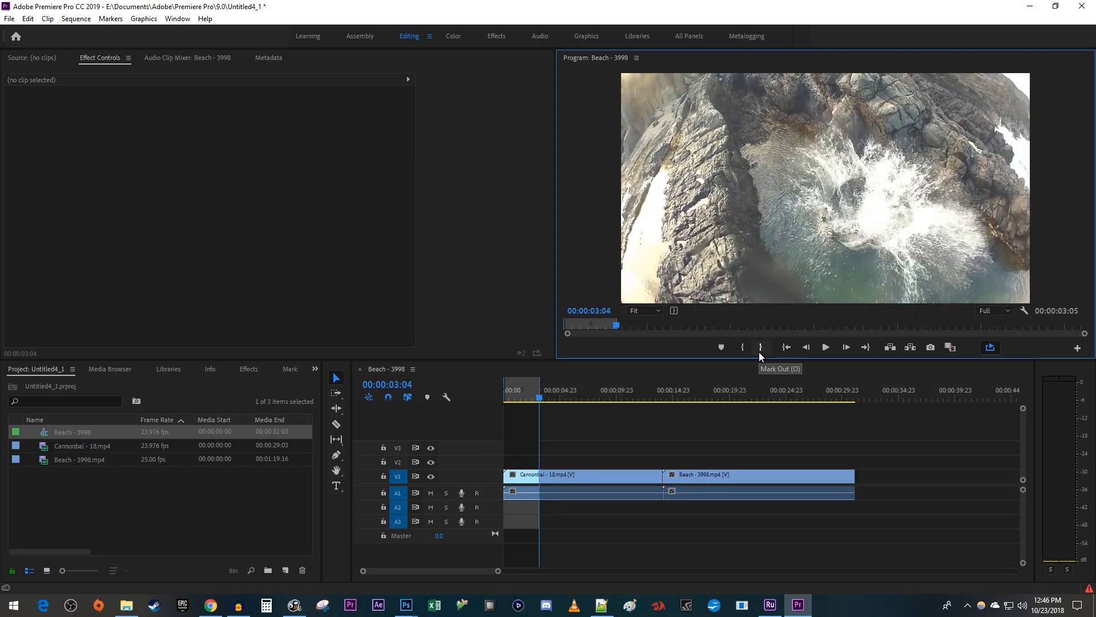
left_click(825, 346)
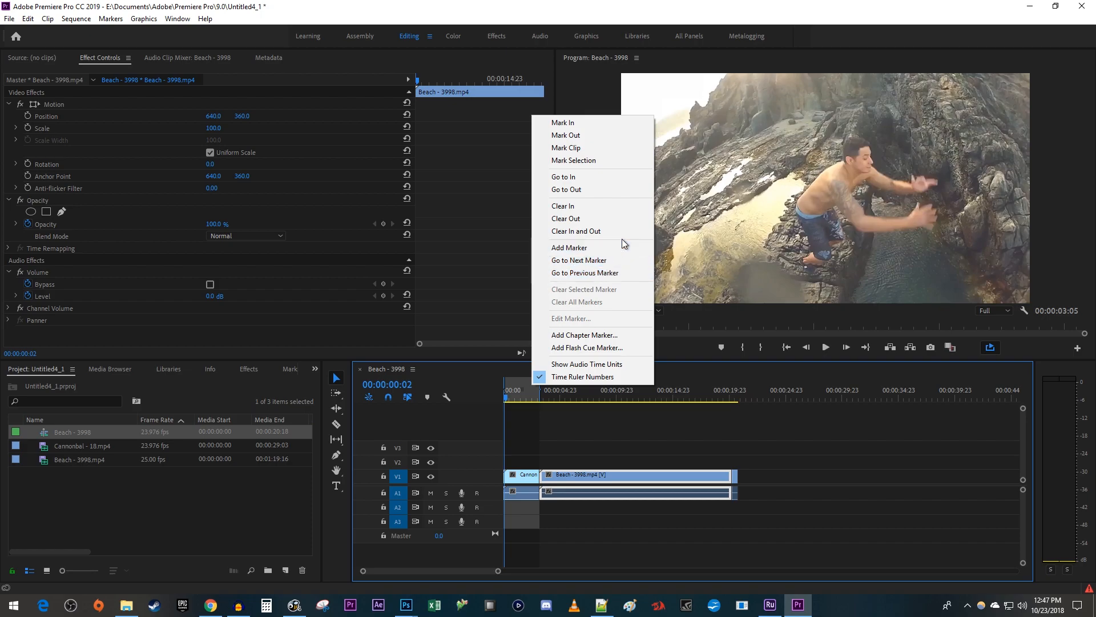
Step: Choose Clear In and Out from the timeline ruler's context menu
left_click(623, 240)
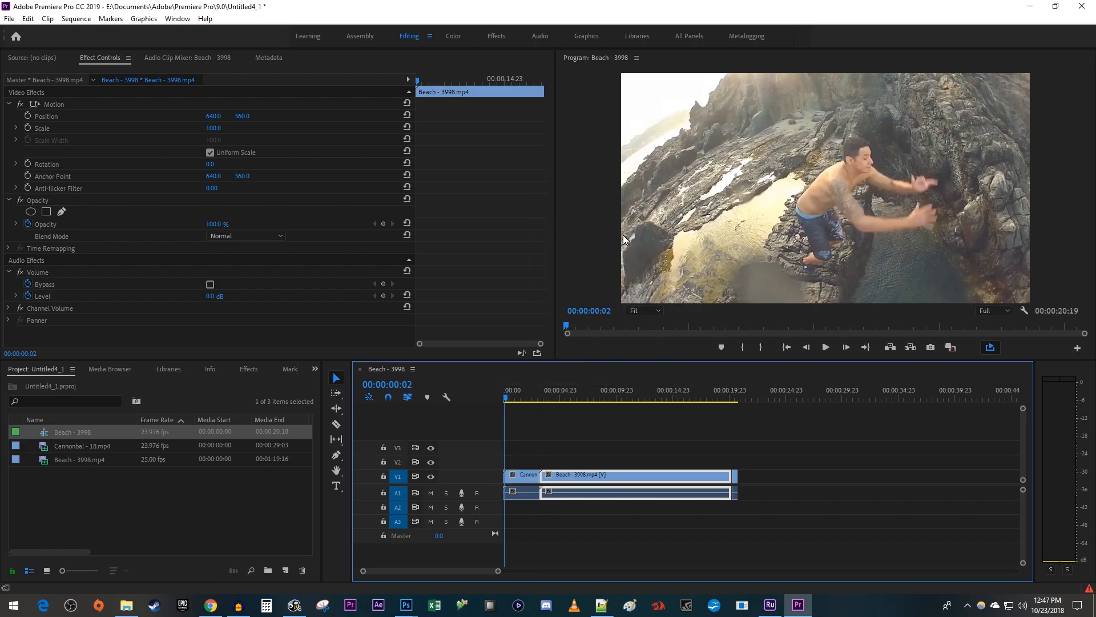